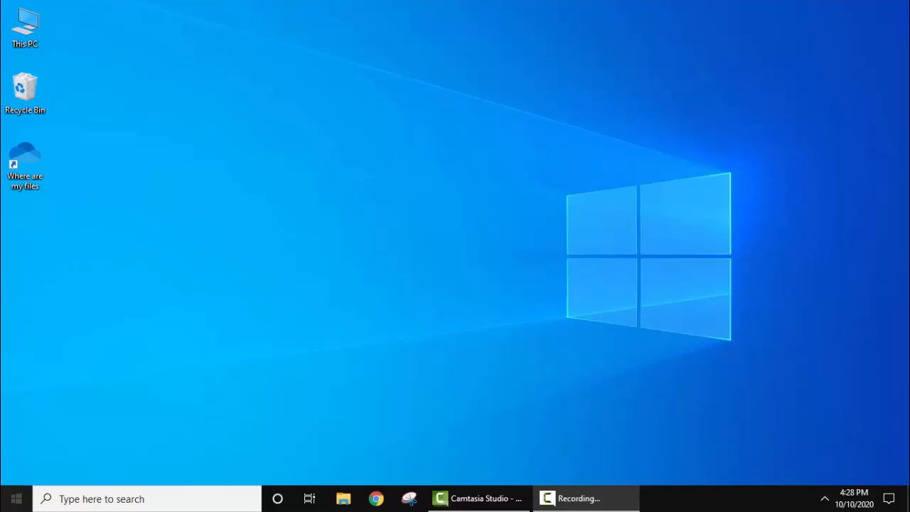
- Search 'visual' from the Windows taskbar to launch Visual Studio Code
{"action": "type", "text": "visual"}
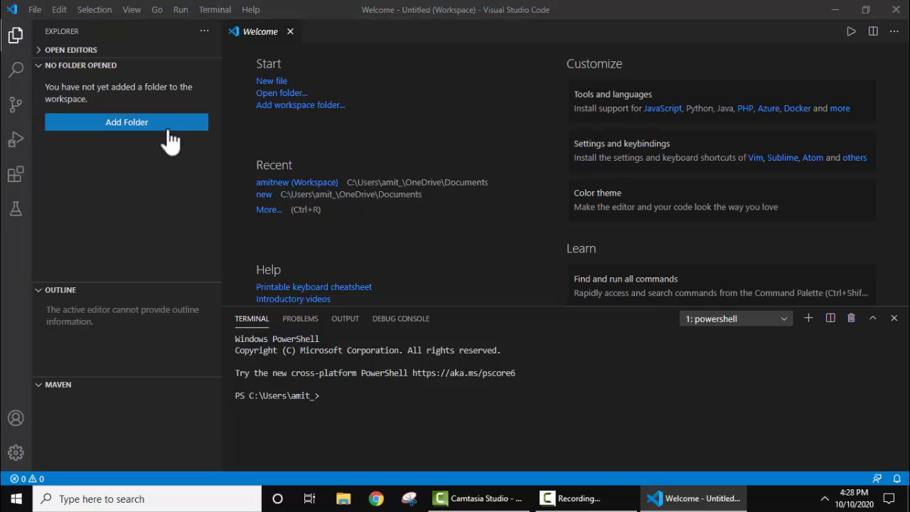
- Create a new Desktop folder named MyPrograms and add it to the workspace
{"action": "left_click", "coordinate": [127, 123]}
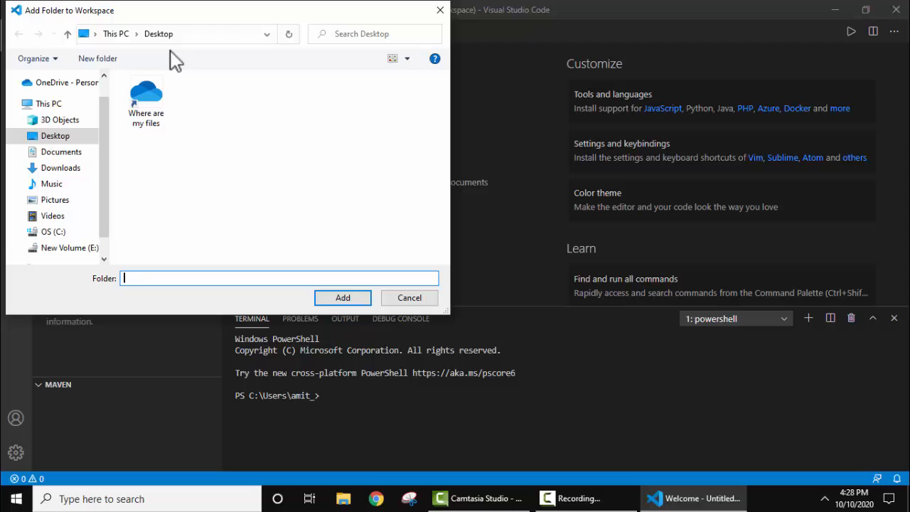
{"action": "left_click", "coordinate": [96, 59]}
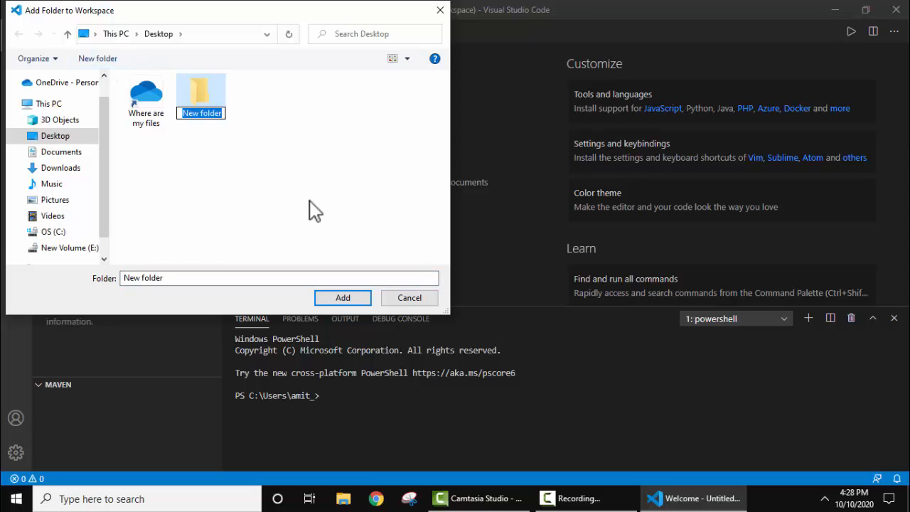
{"action": "type", "text": "MyPrograms"}
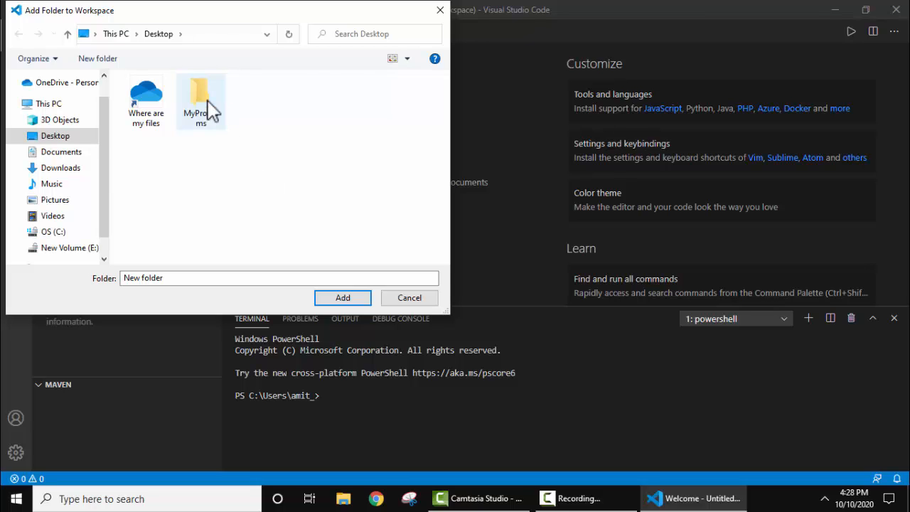
{"action": "double_click", "coordinate": [201, 93]}
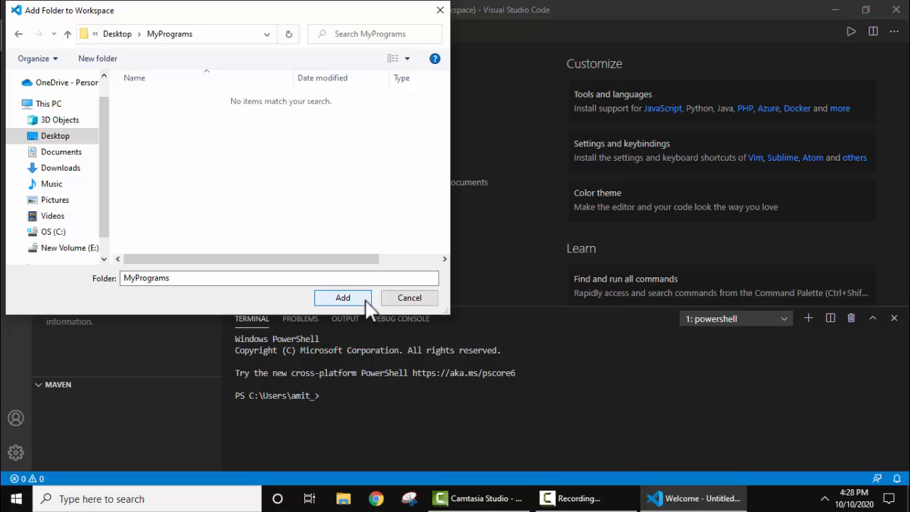
{"action": "left_click", "coordinate": [342, 297]}
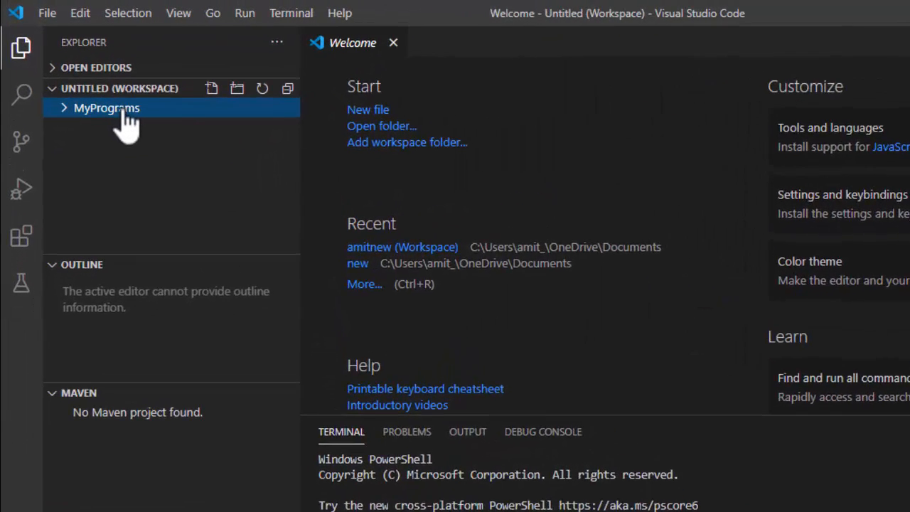
- Create a new file amit.js inside MyPrograms from the Explorer context menu
{"action": "right_click", "coordinate": [107, 108]}
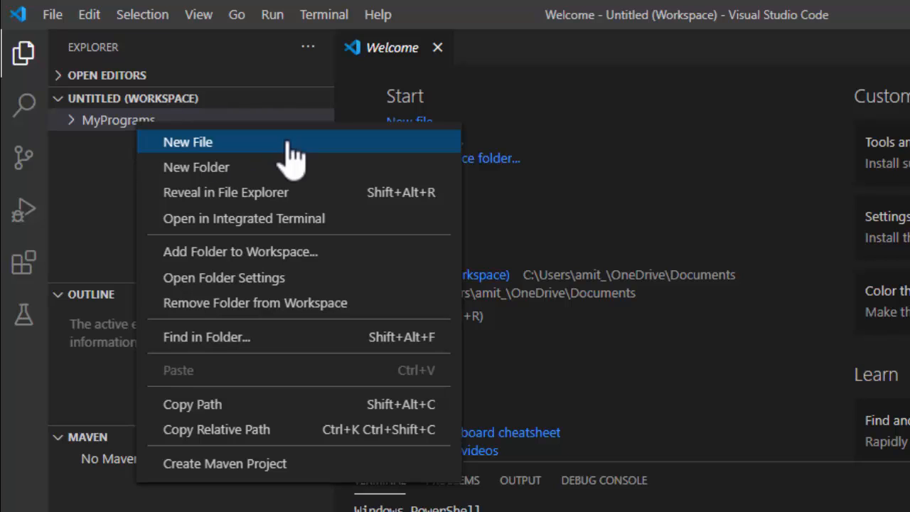
{"action": "left_click", "coordinate": [187, 142]}
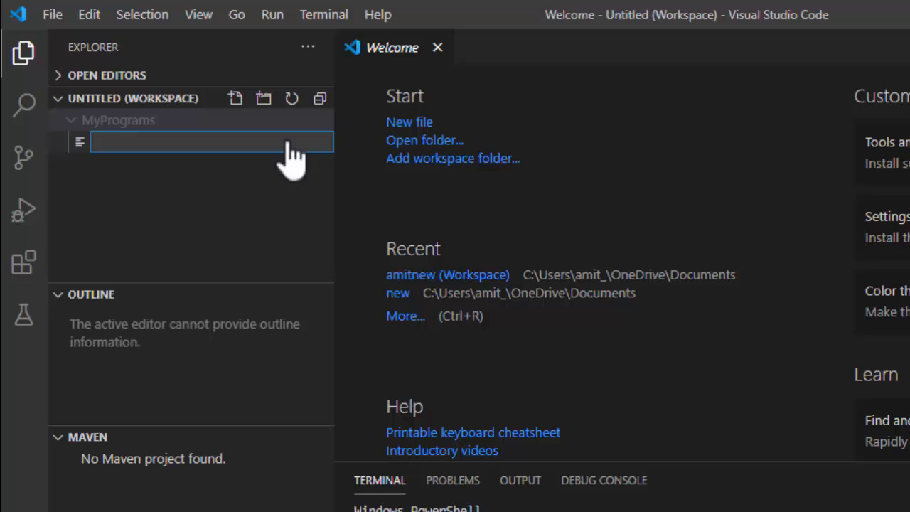
{"action": "type", "text": "amit.js"}
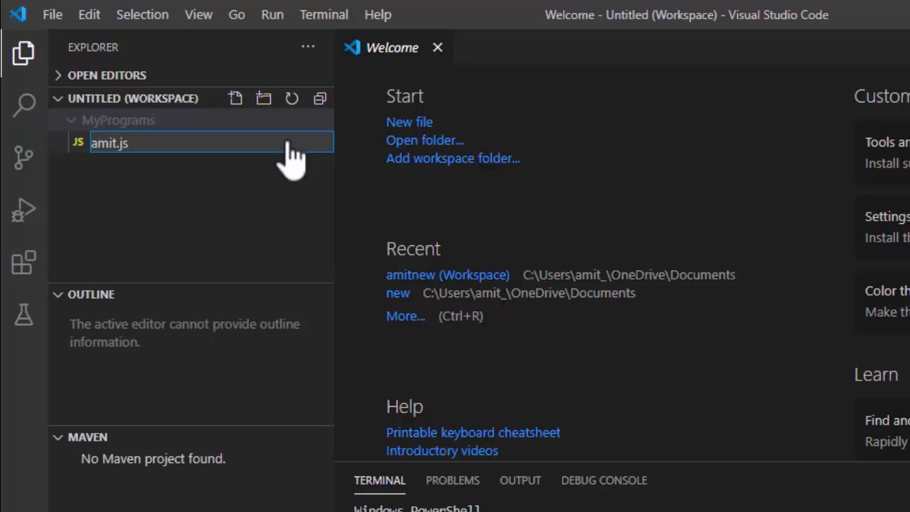
{"action": "key", "text": "Enter"}
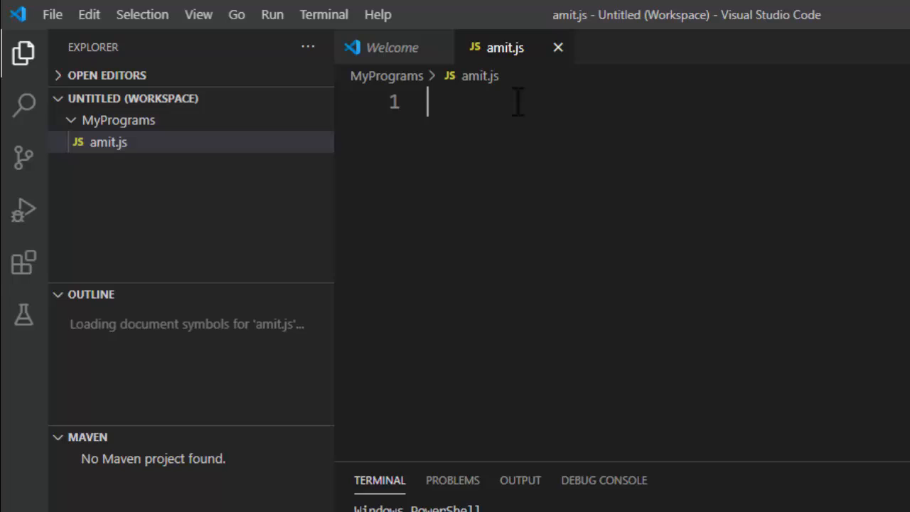
- Write console.log("First JS program on VS Code"); in amit.js and save it
{"action": "type", "text": "console."}
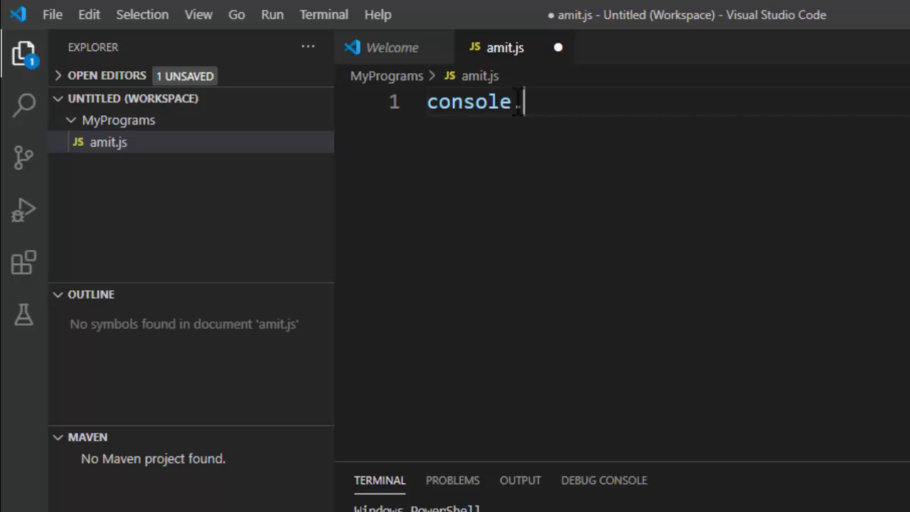
{"action": "type", "text": "log(\"F\")"}
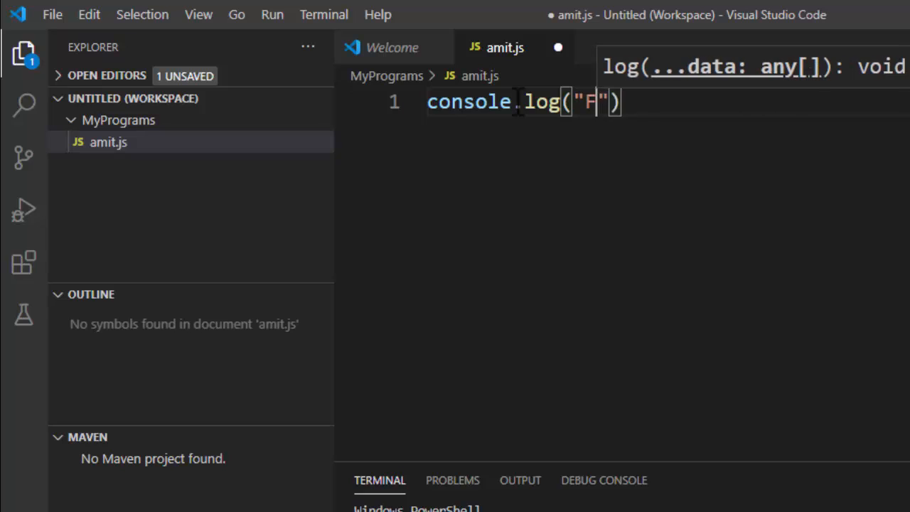
{"action": "type", "text": "irst JS program"}
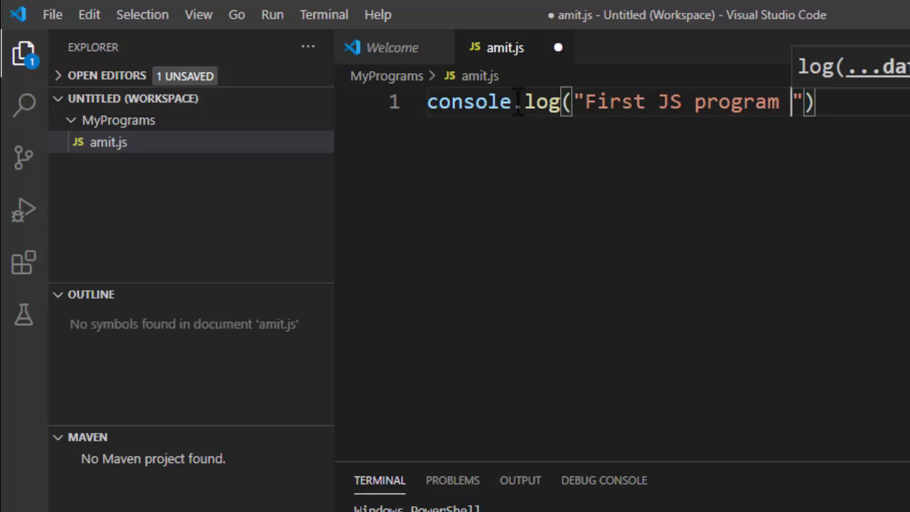
{"action": "type", "text": "on VS Code"}
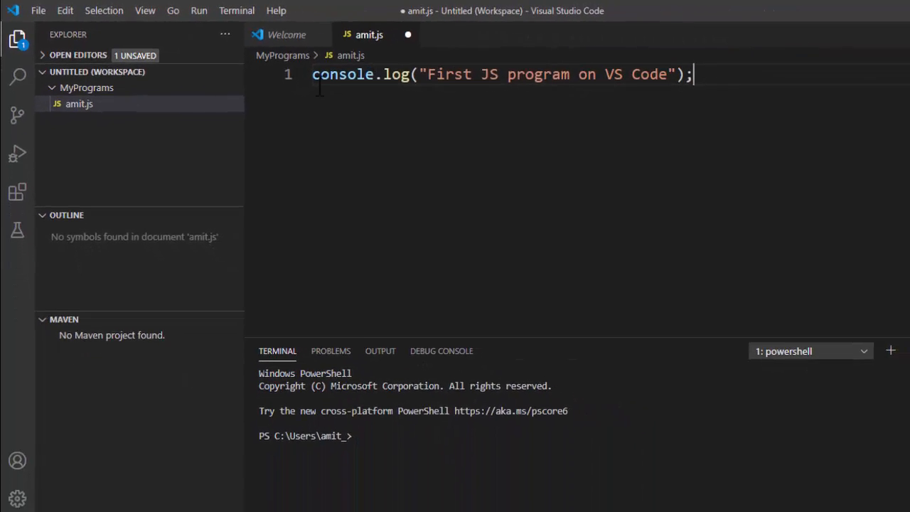
{"action": "left_click", "coordinate": [38, 10]}
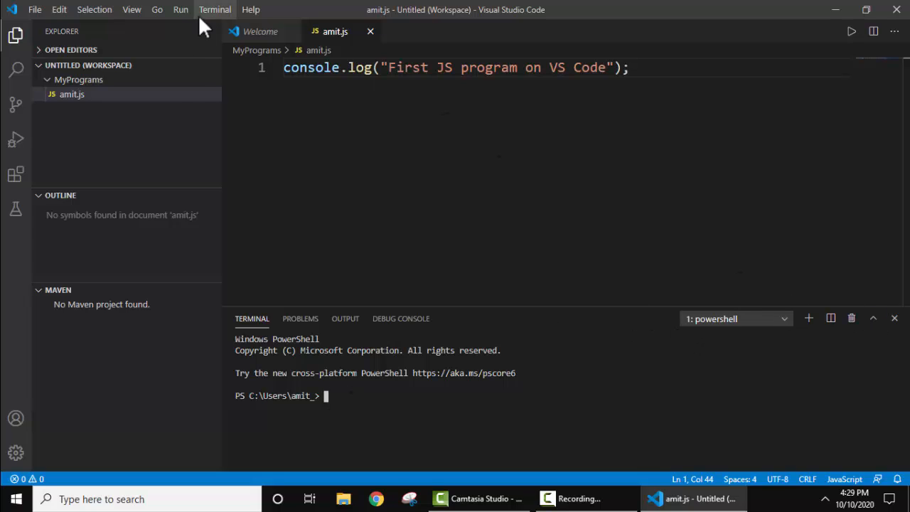
{"action": "left_click", "coordinate": [215, 8]}
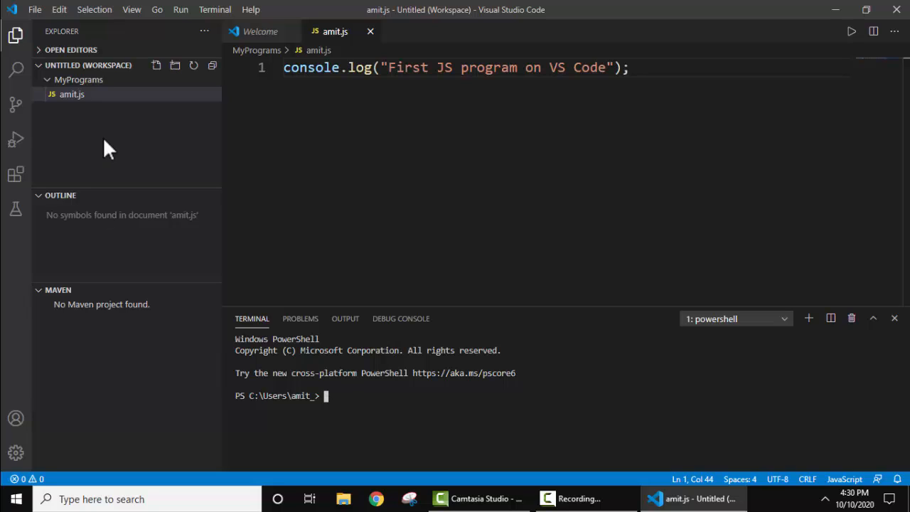
{"action": "mouse_move", "coordinate": [84, 101]}
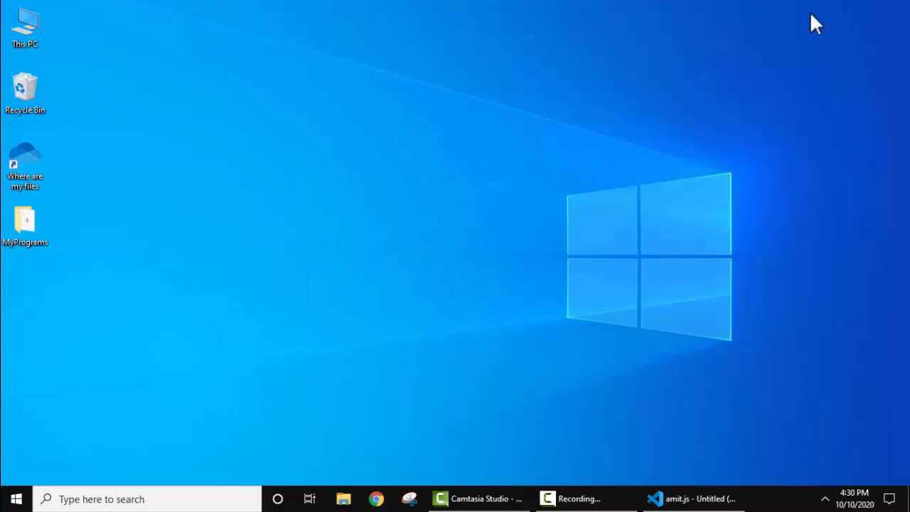
{"action": "mouse_move", "coordinate": [68, 245]}
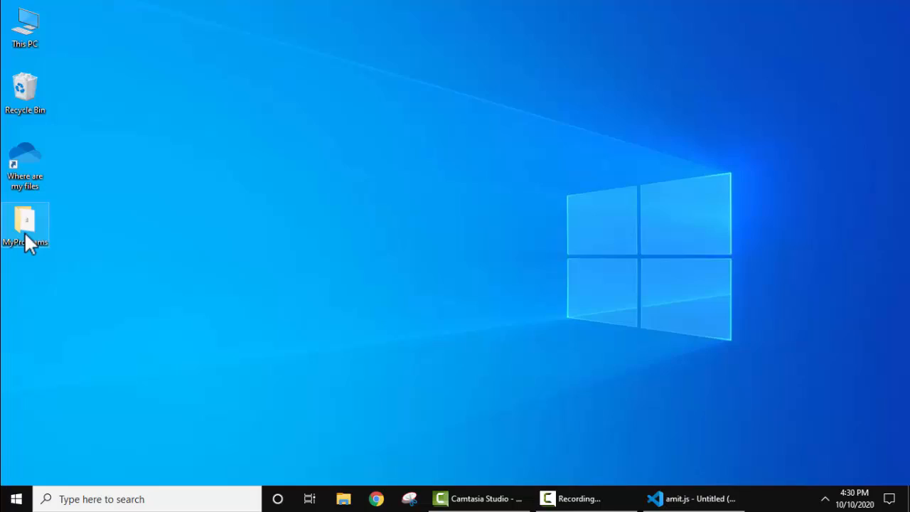
- View amit.js properties in the Desktop MyPrograms folder, then return to the VS Code terminal
{"action": "double_click", "coordinate": [25, 220]}
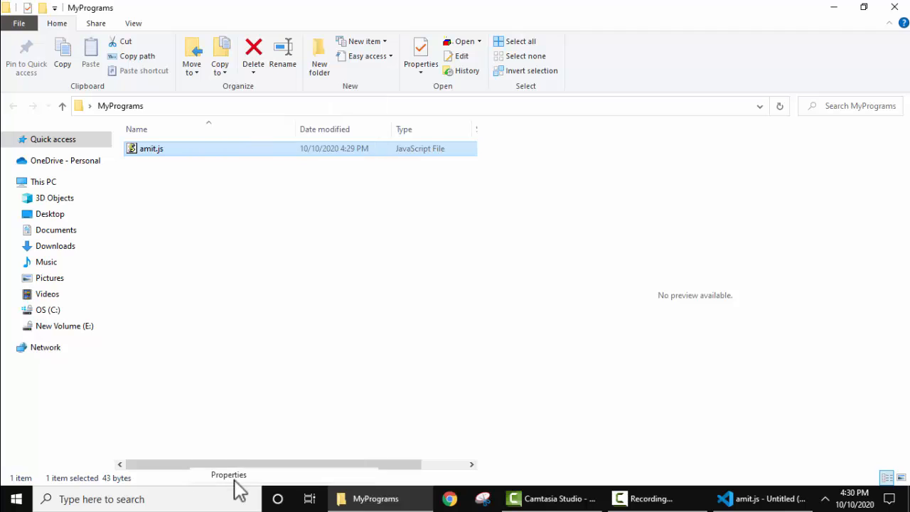
{"action": "left_click", "coordinate": [419, 54]}
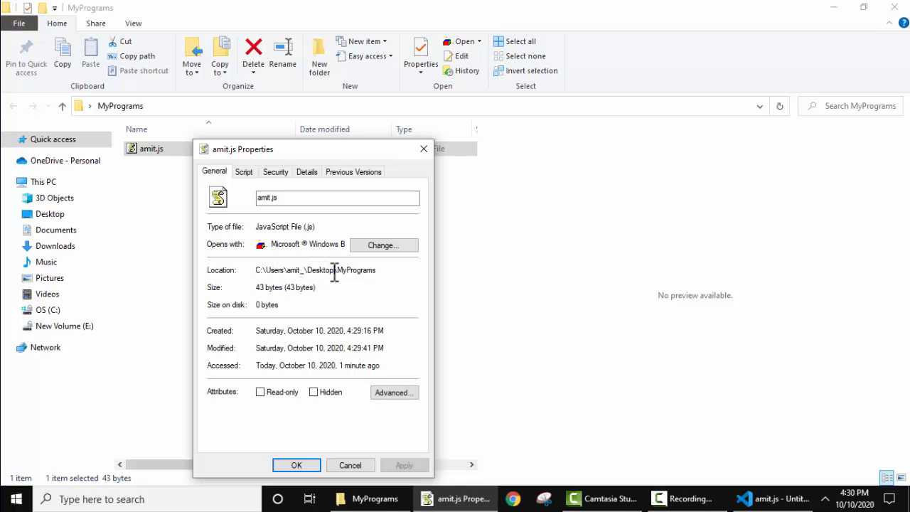
{"action": "mouse_move", "coordinate": [528, 398]}
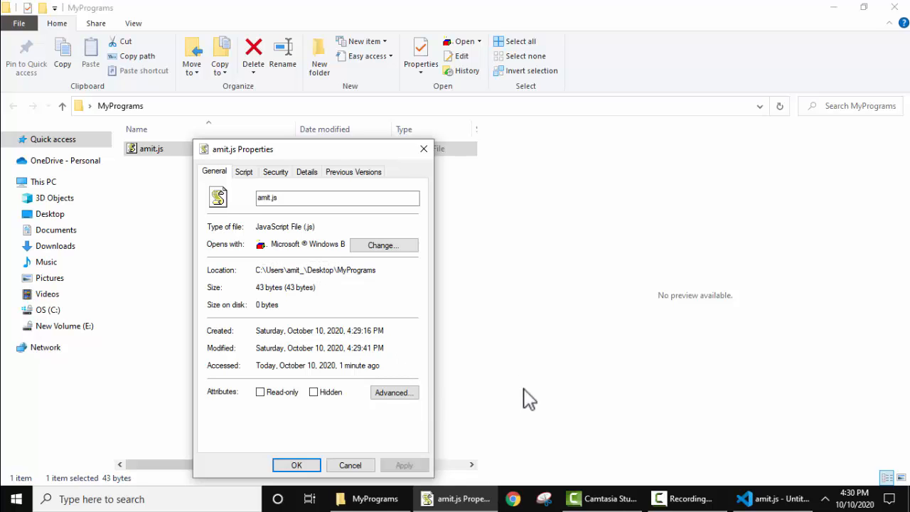
{"action": "left_click", "coordinate": [772, 497]}
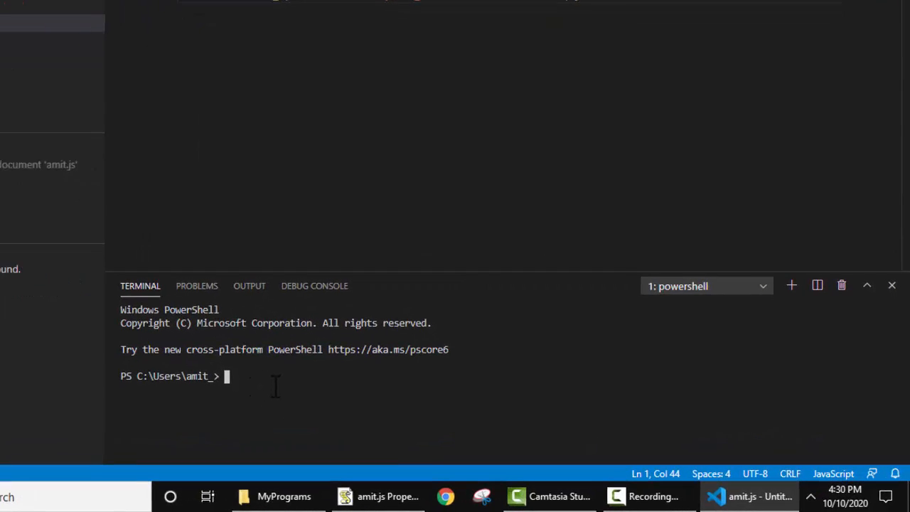
- Change the terminal directory with cd Desktop then cd .\MyPrograms\
{"action": "type", "text": "cd"}
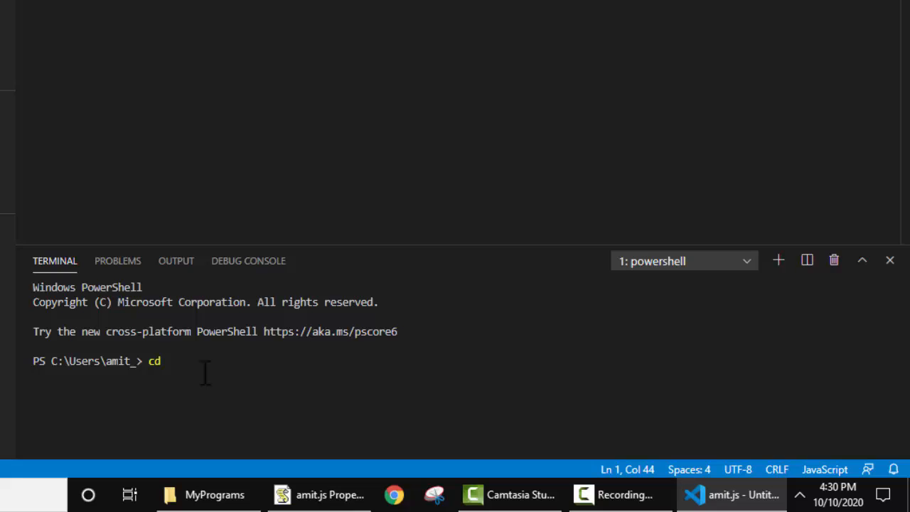
{"action": "type", "text": "Des"}
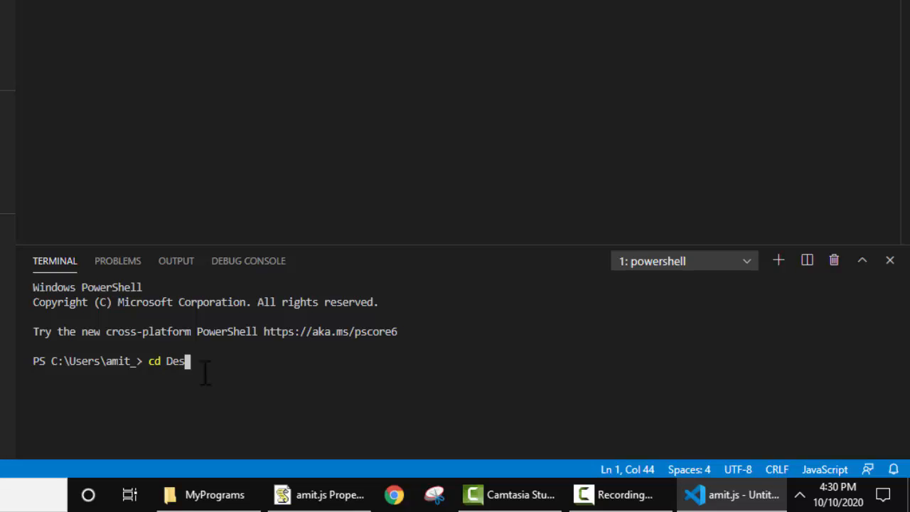
{"action": "key", "text": "Enter"}
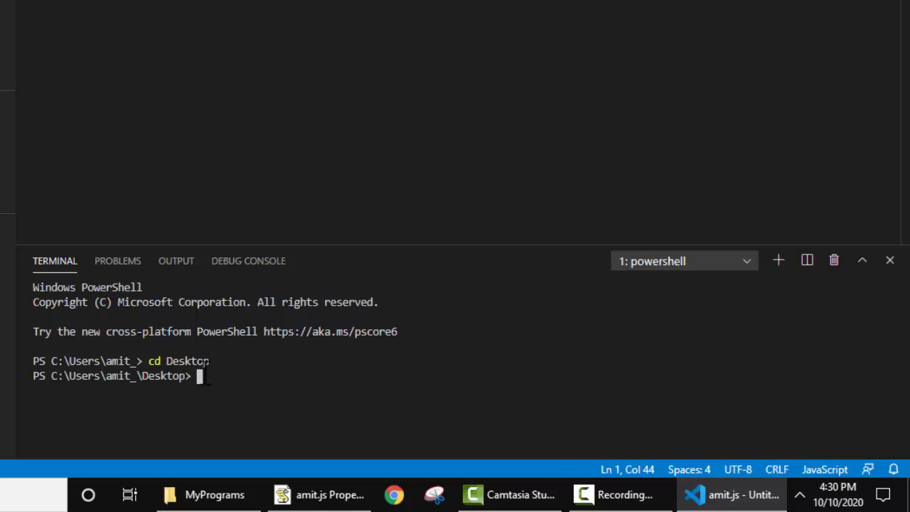
{"action": "type", "text": "cd"}
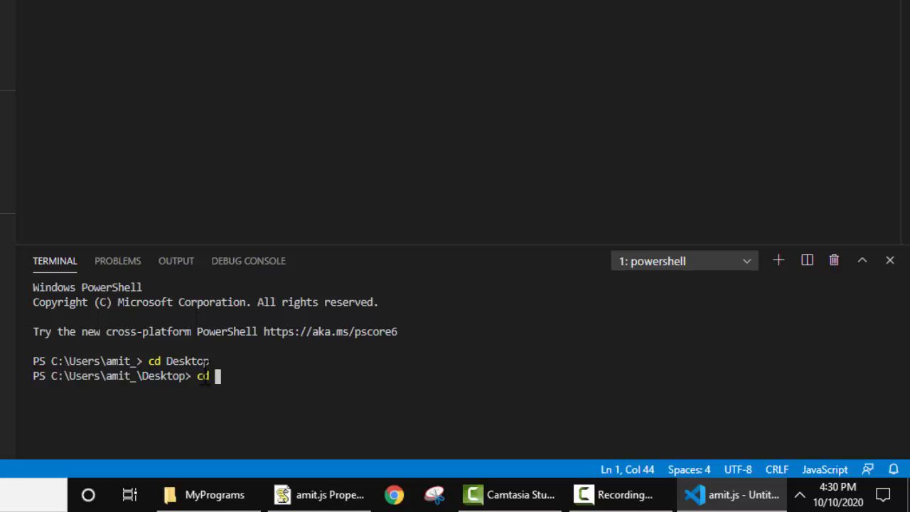
{"action": "type", "text": ".\\MyPrograms\\"}
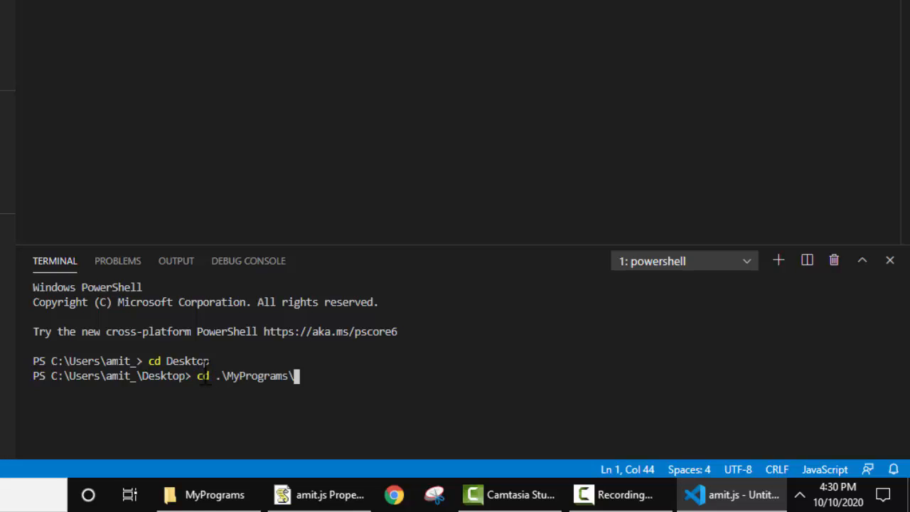
{"action": "key", "text": "Enter"}
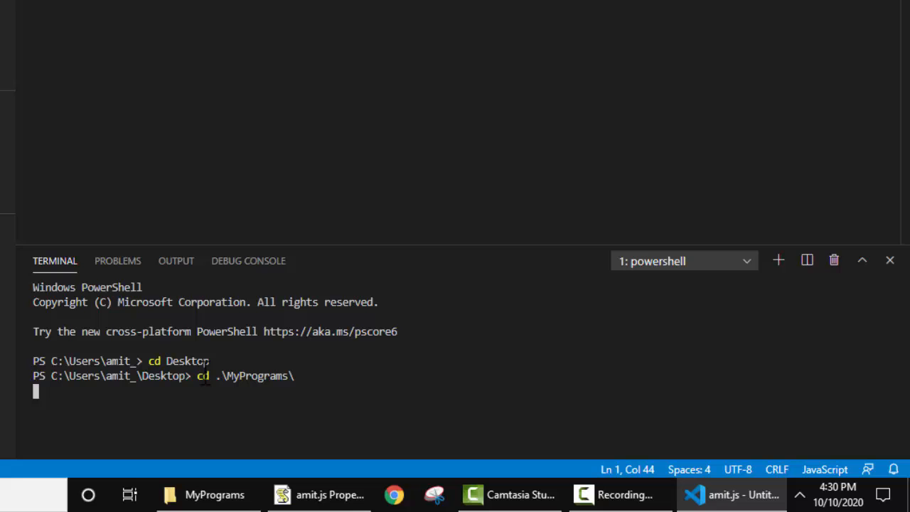
{"action": "key", "text": "Enter"}
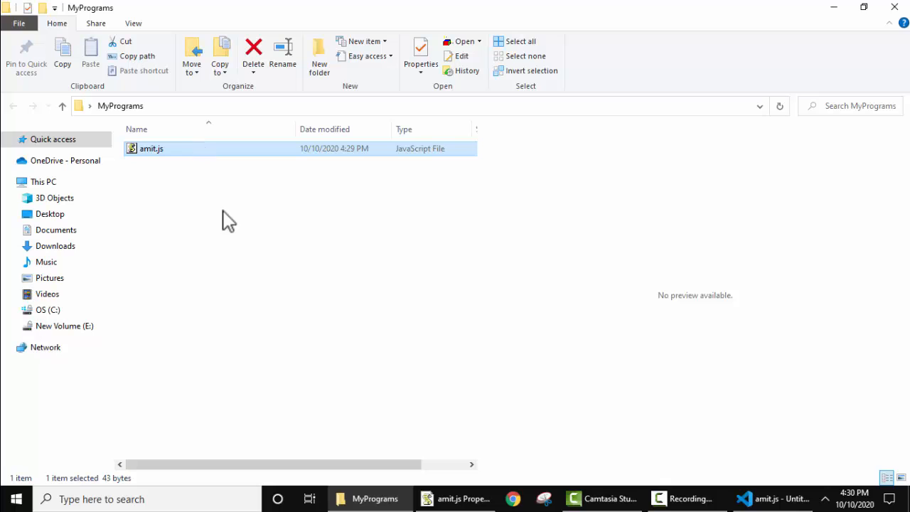
{"action": "left_click", "coordinate": [765, 497]}
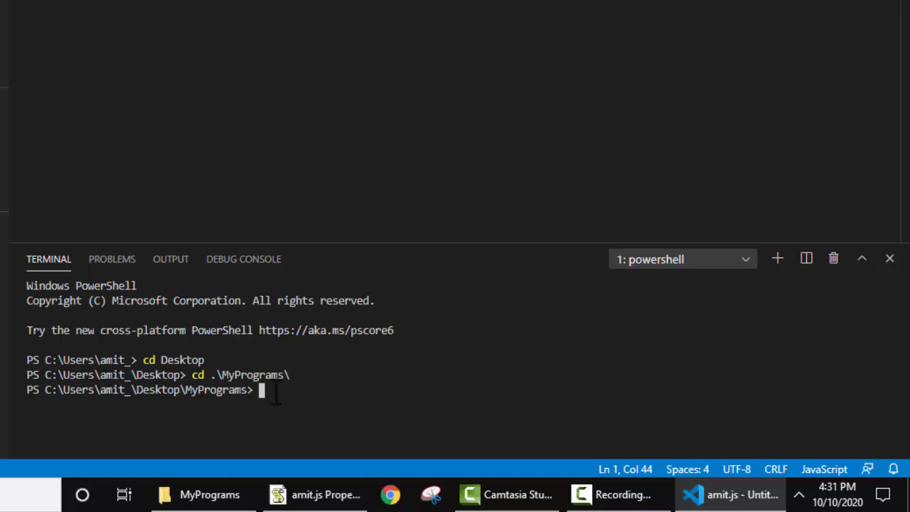
- Run node amit.js so the terminal prints First JS program on VS Code
{"action": "type", "text": "node"}
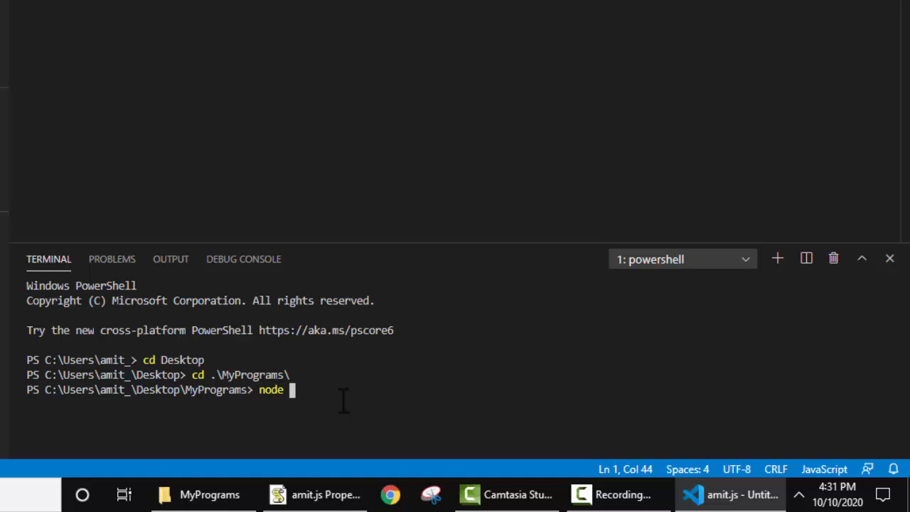
{"action": "type", "text": "ami"}
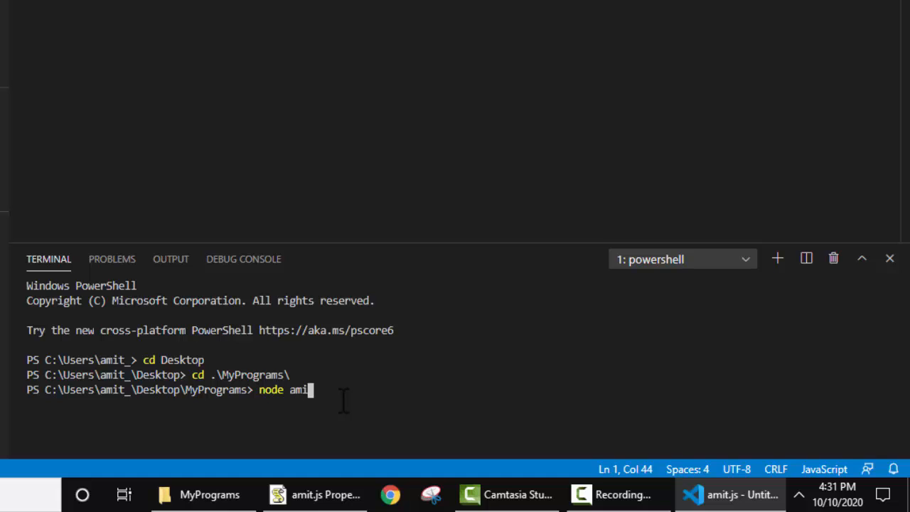
{"action": "type", "text": "t.js"}
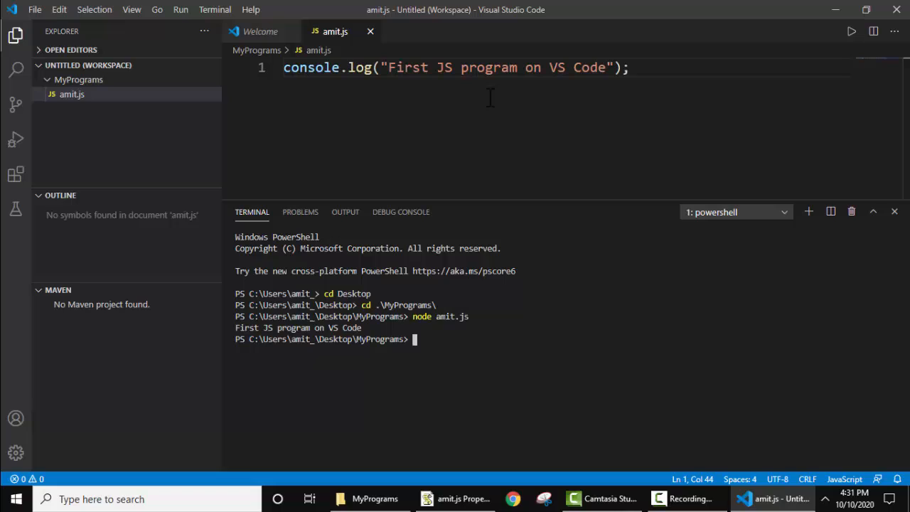
{"action": "left_click", "coordinate": [631, 68]}
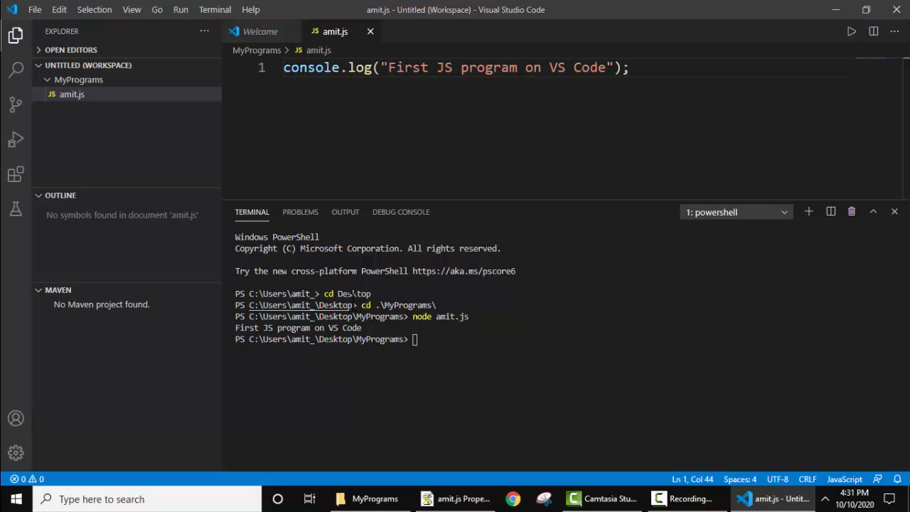
{"action": "left_click", "coordinate": [632, 68]}
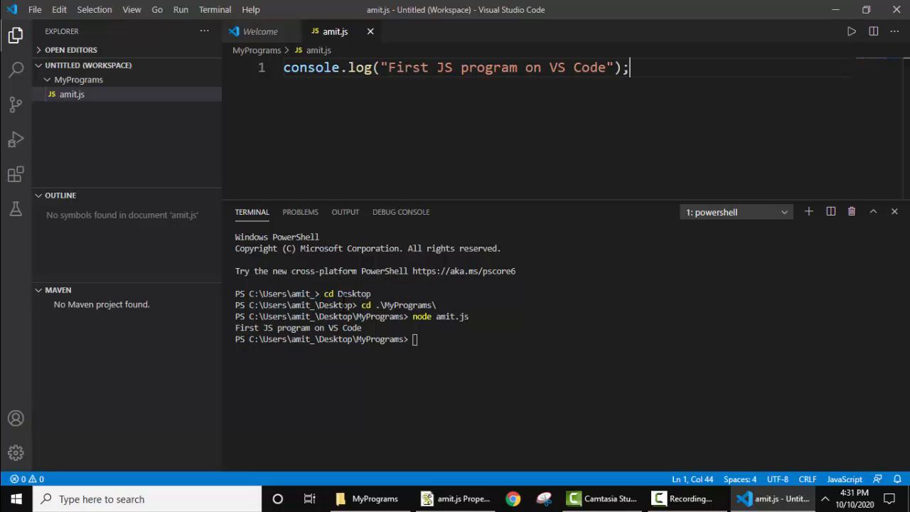